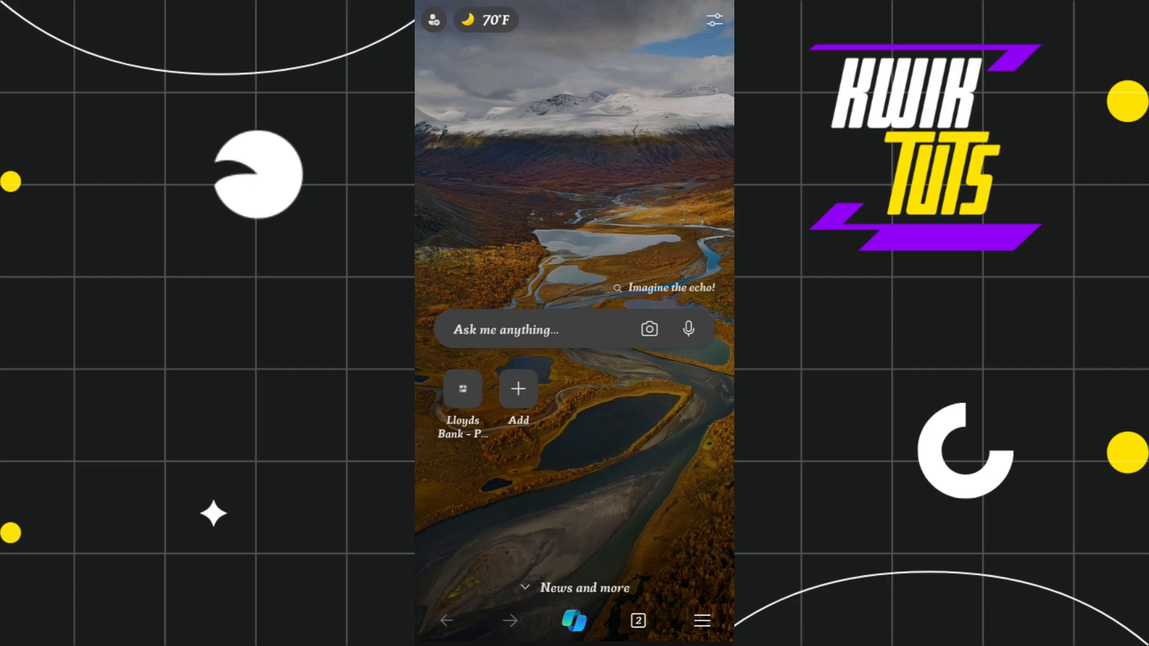
Search the web for 'lebara' using the suggestion in the Edge search box.
left_click(535, 329)
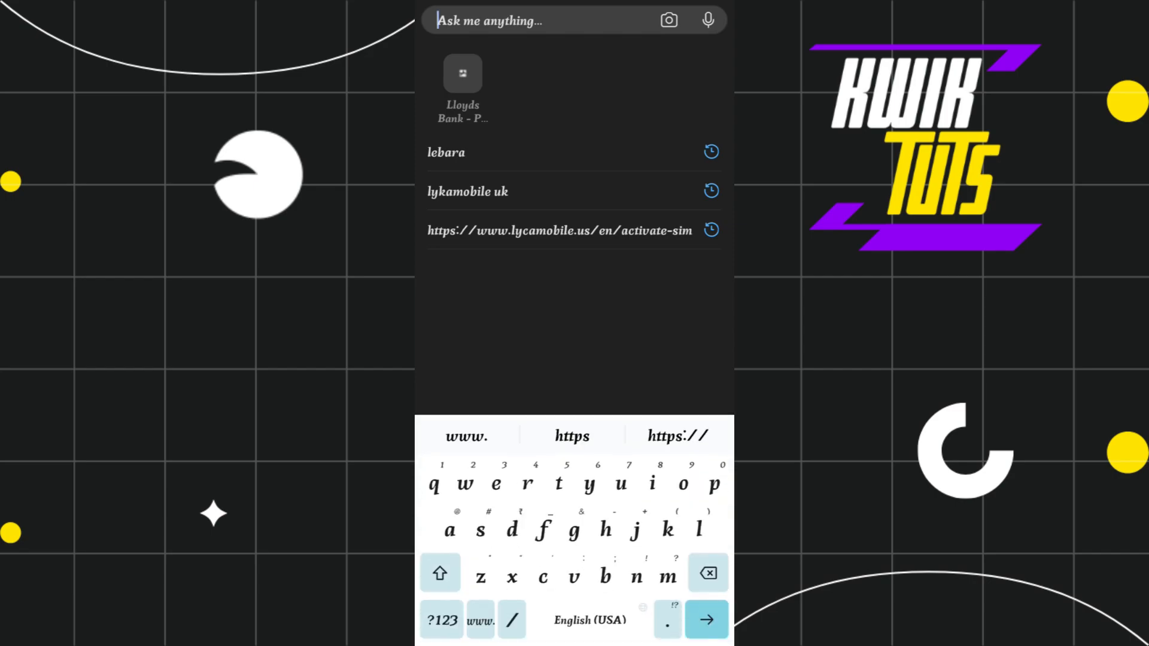
left_click(445, 151)
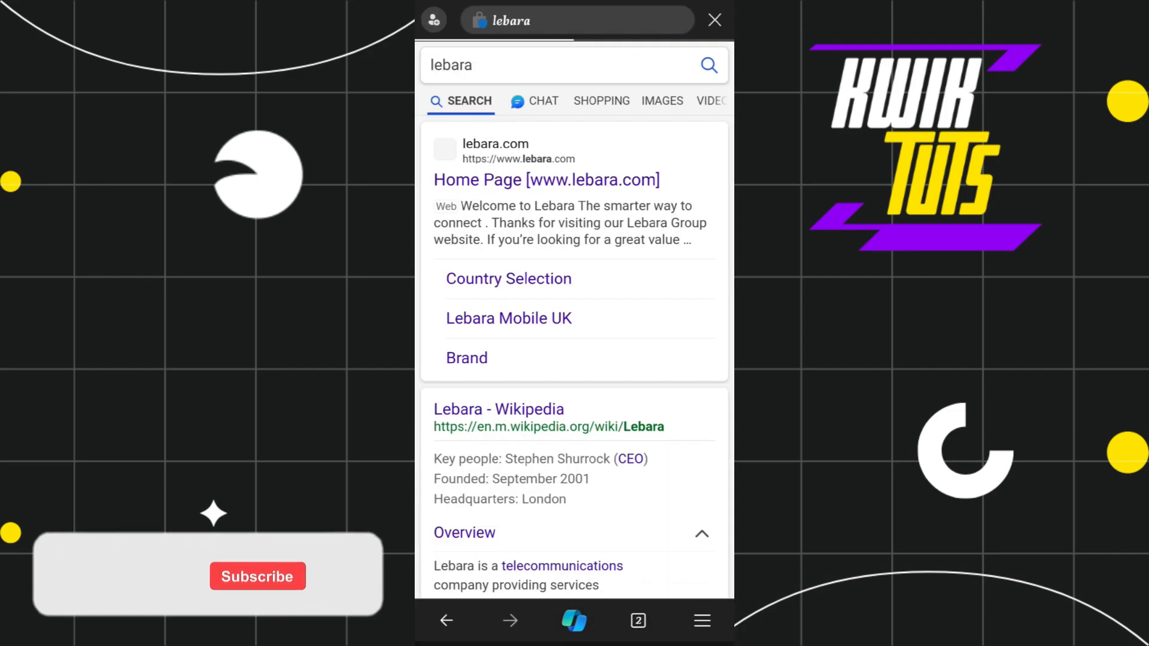
Open the lebara.com home page result and choose France as the local Lebara site.
left_click(545, 179)
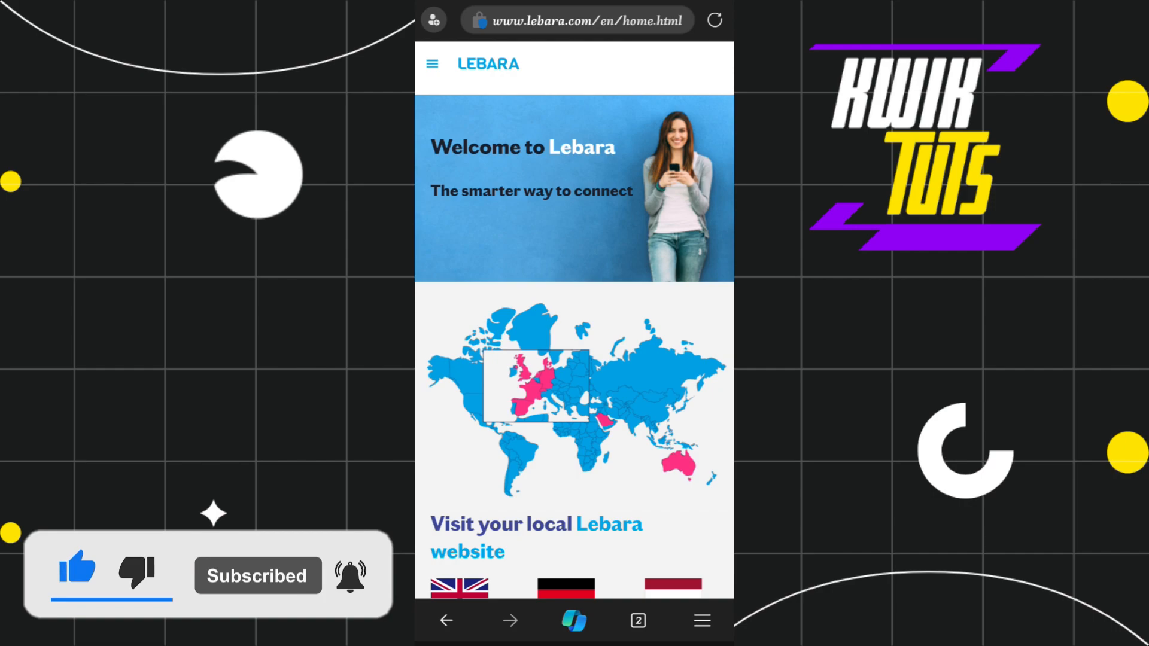
scroll("down", 3)
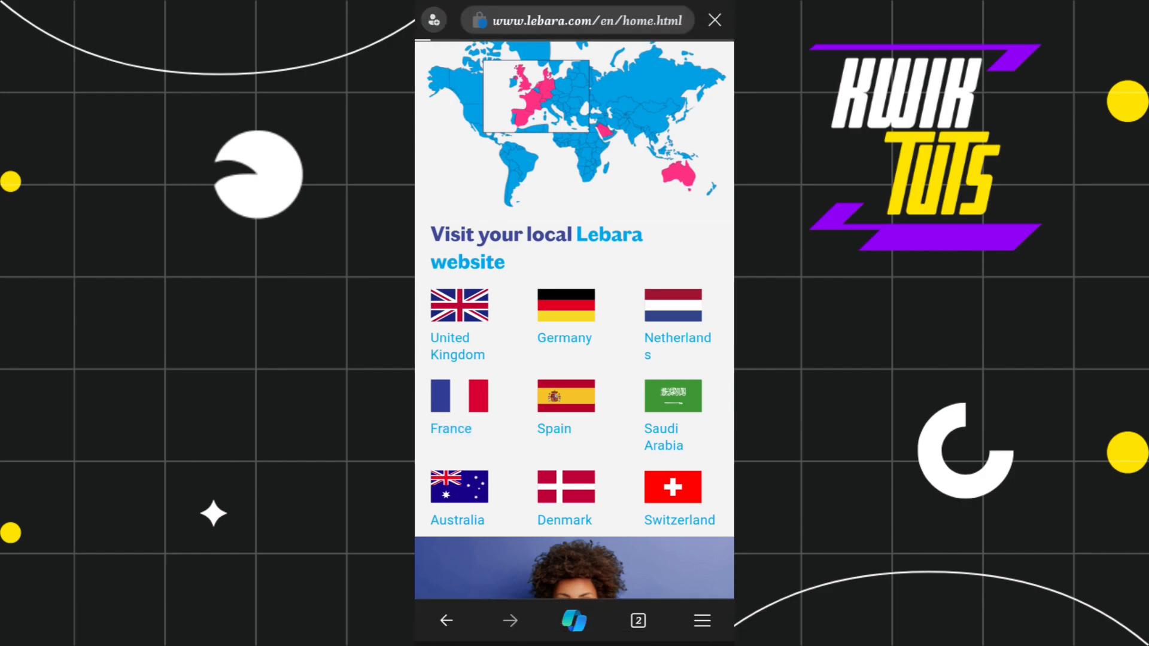
left_click(459, 396)
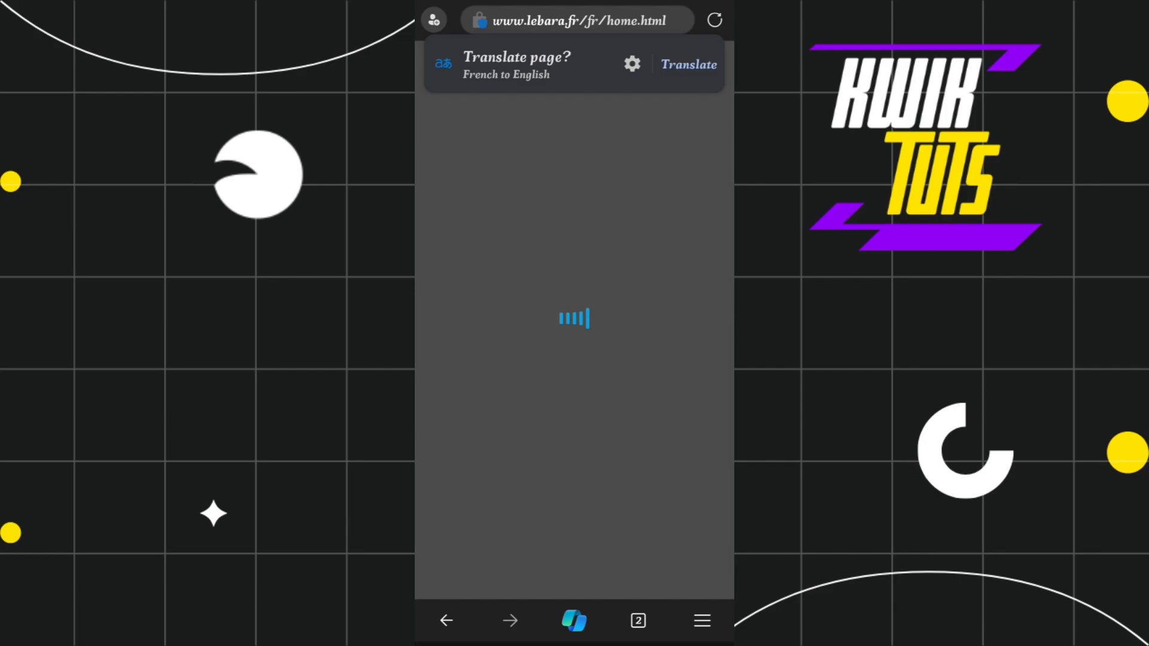
Switch to the Lebara France tab, translate it into English, and open the hamburger menu.
left_click(636, 621)
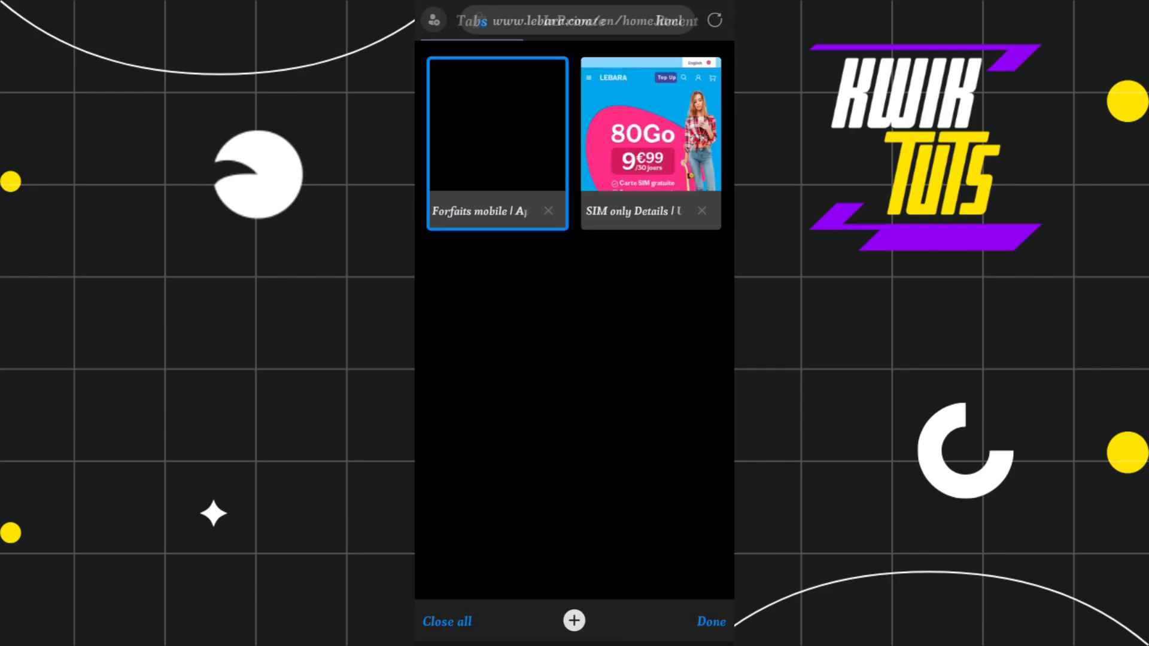
left_click(649, 139)
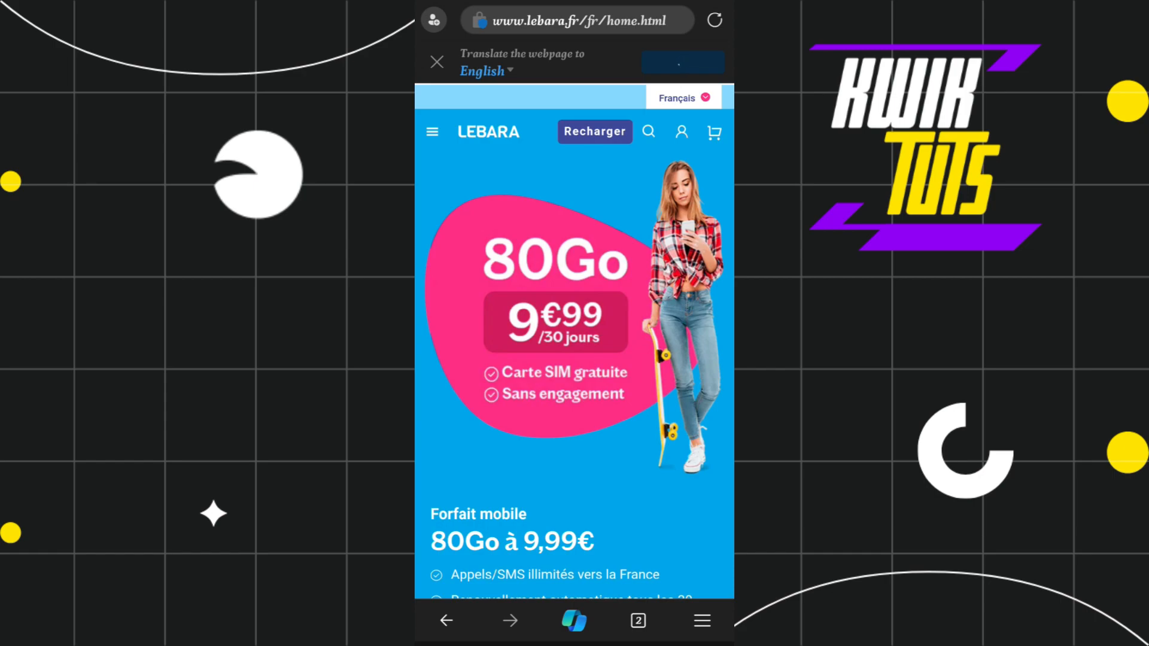
left_click(682, 62)
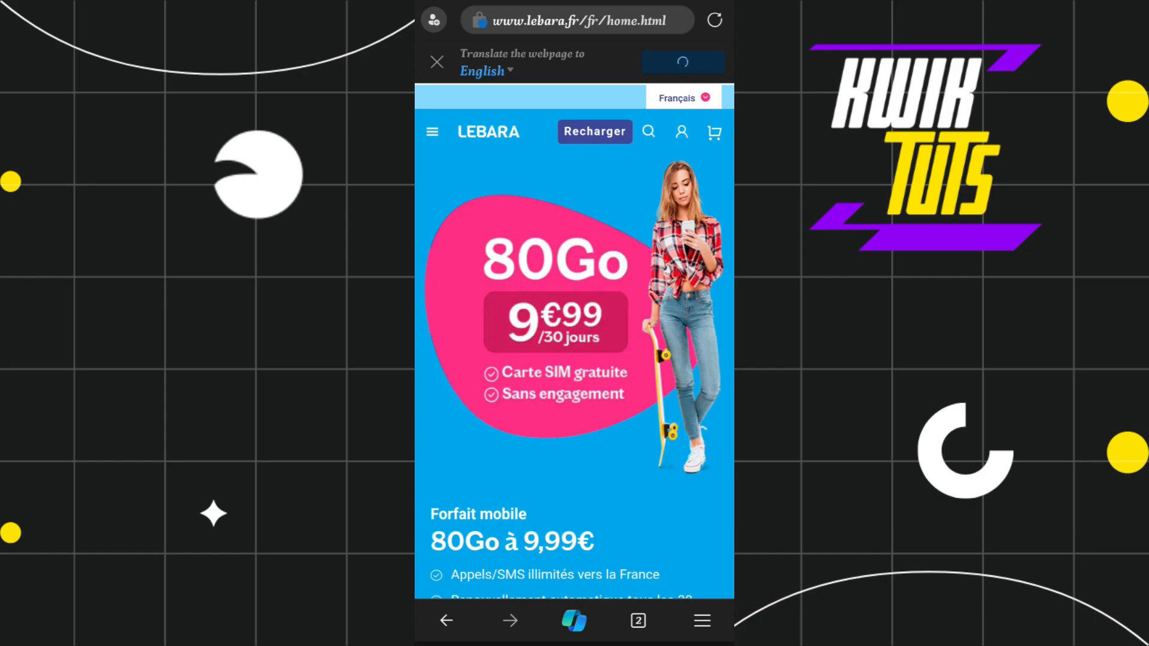
left_click(681, 62)
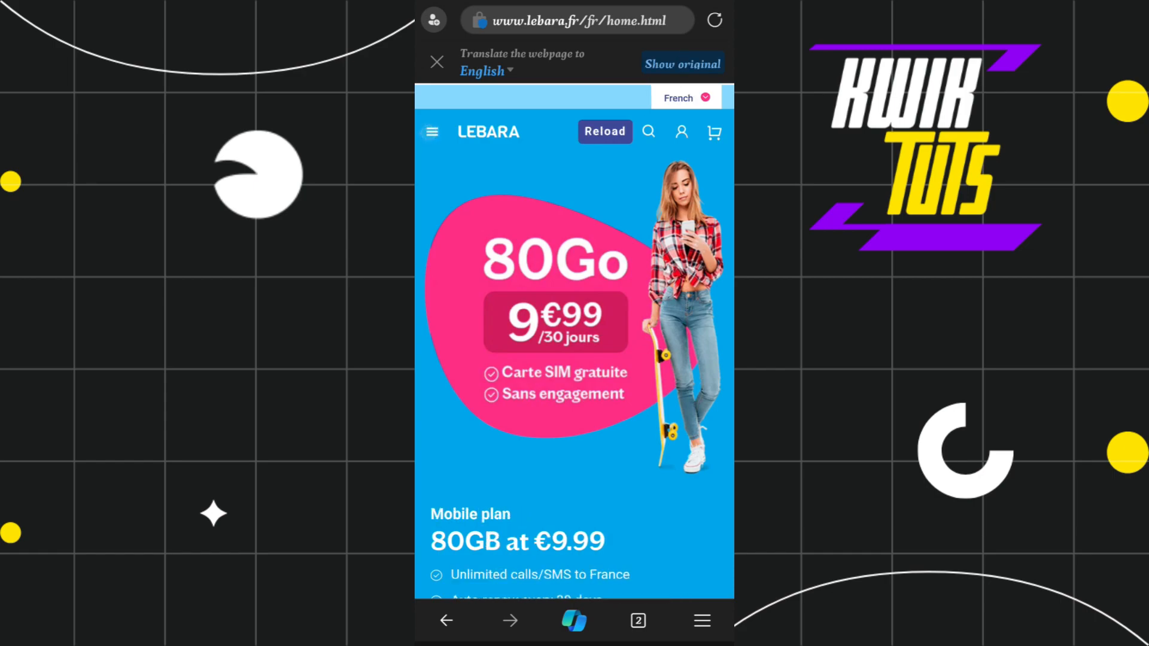
left_click(431, 131)
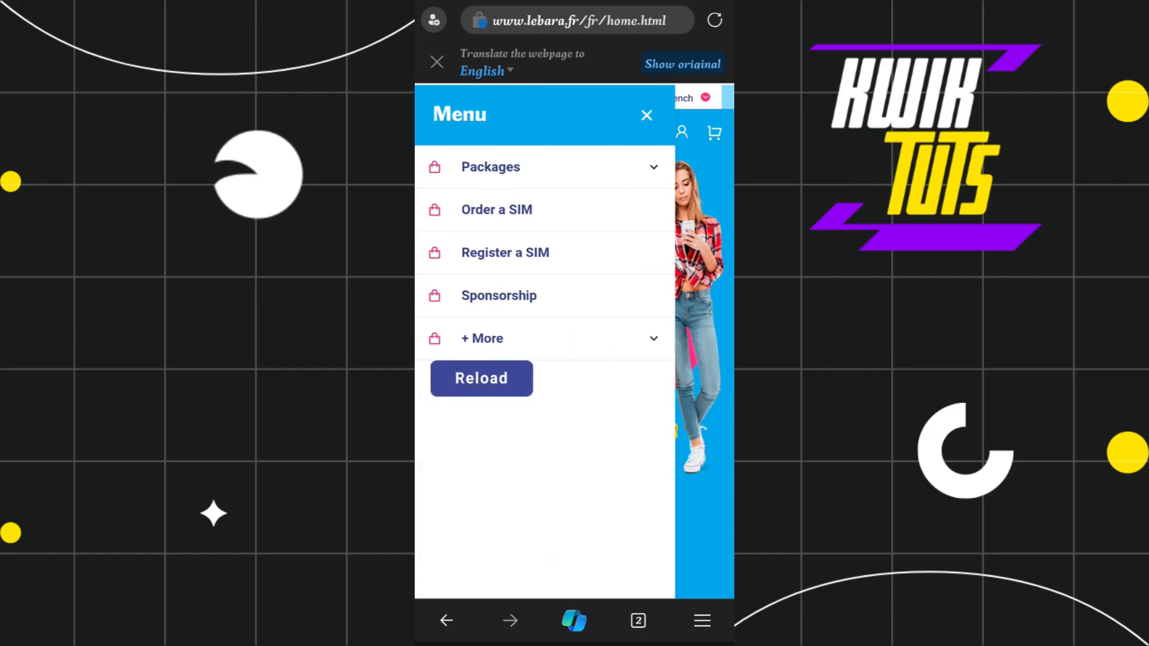
Go to 'Register a SIM' and scroll through the SIM card information form.
left_click(505, 252)
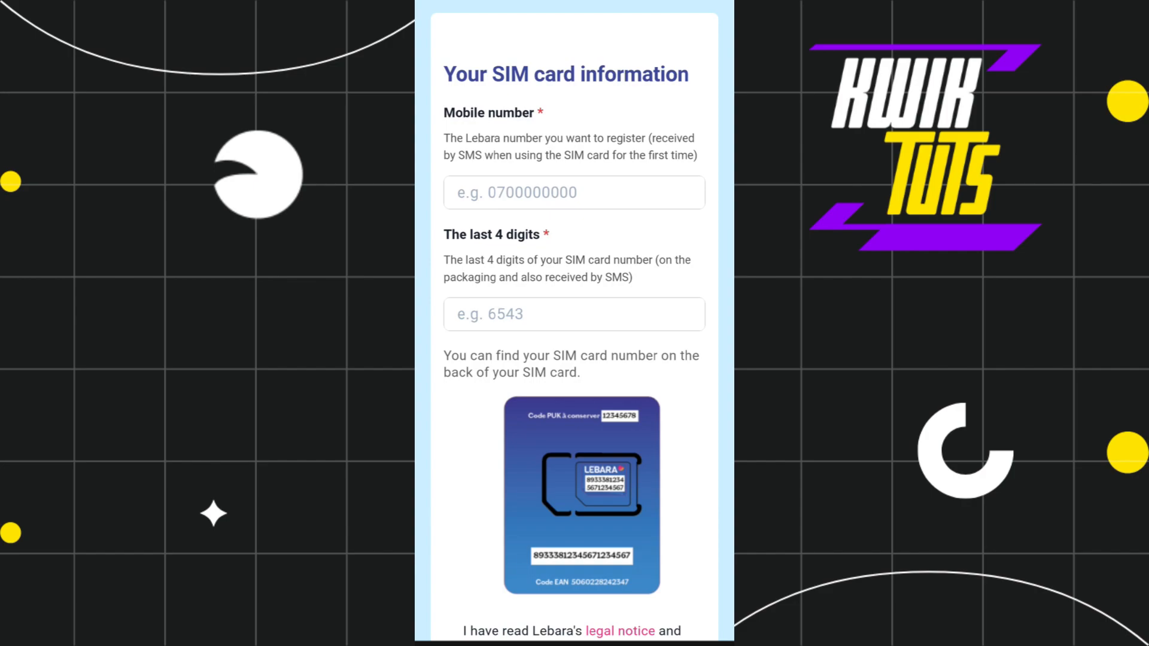
scroll("down", 3)
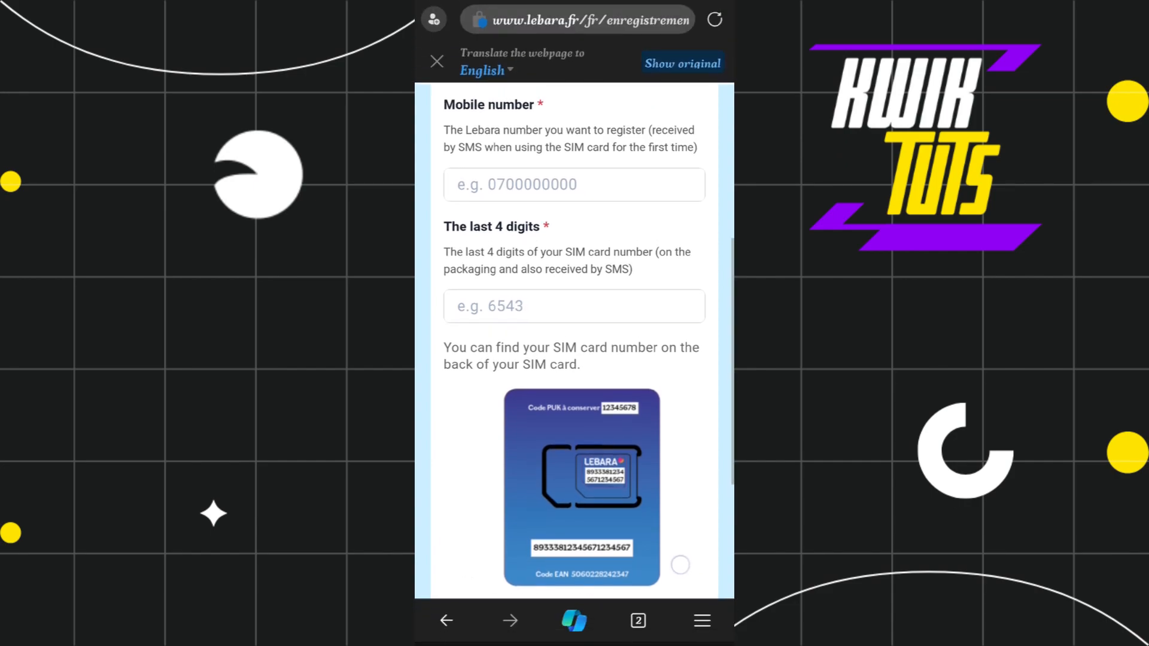
scroll("down", 3)
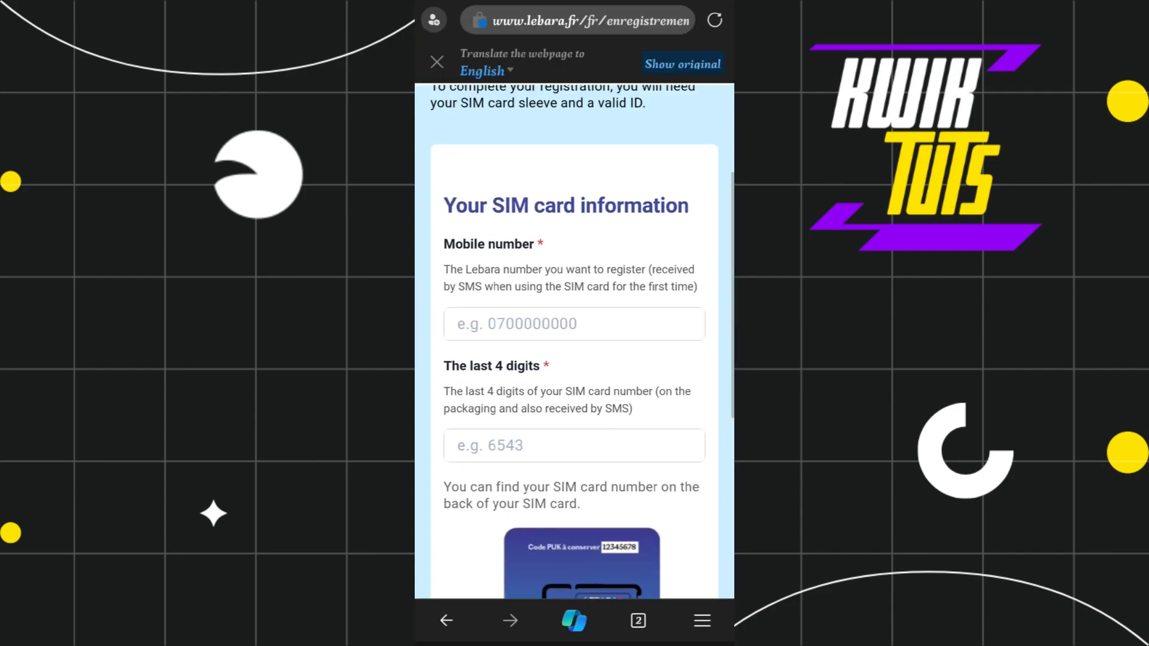
scroll("up", 3)
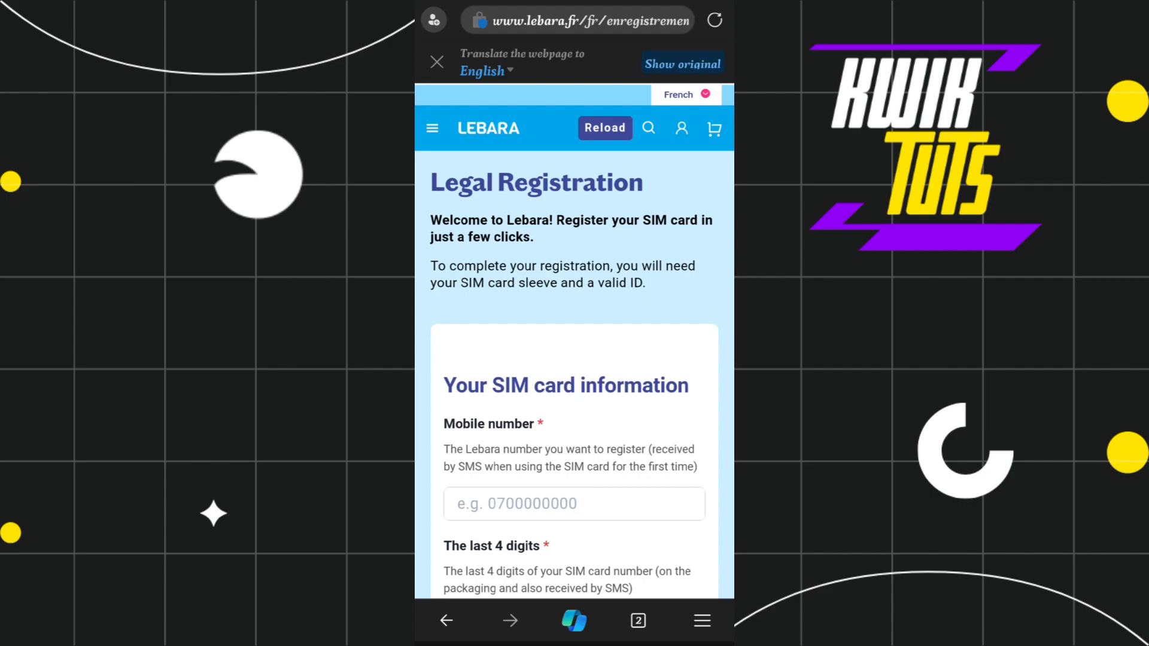
scroll("down", 3)
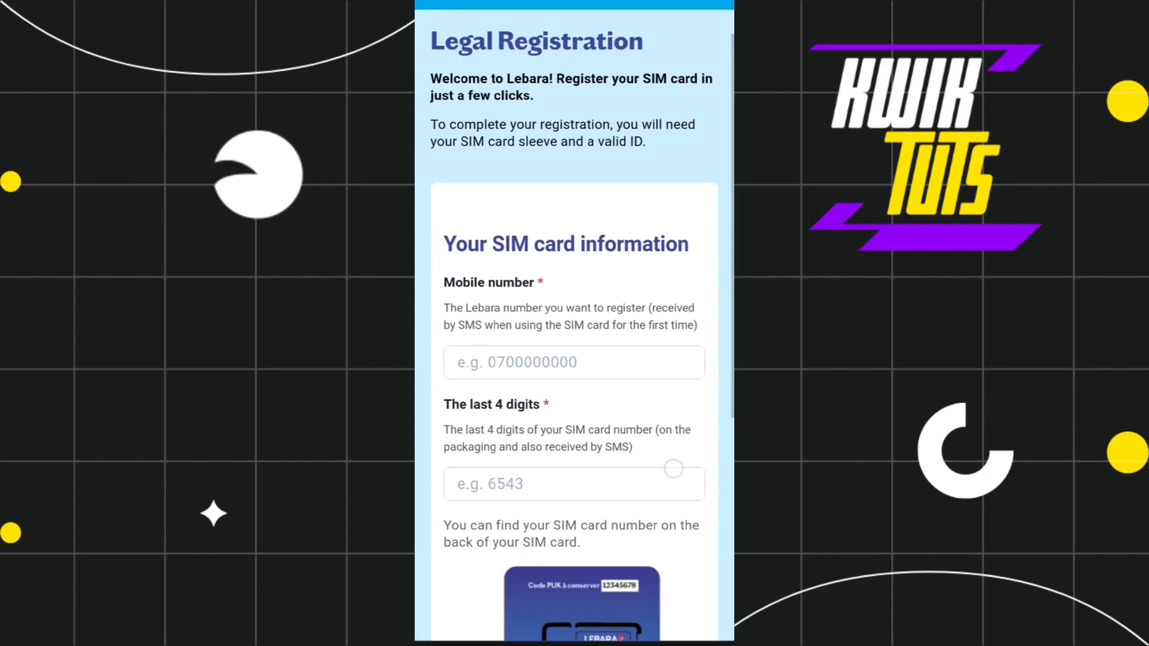
scroll("down", 3)
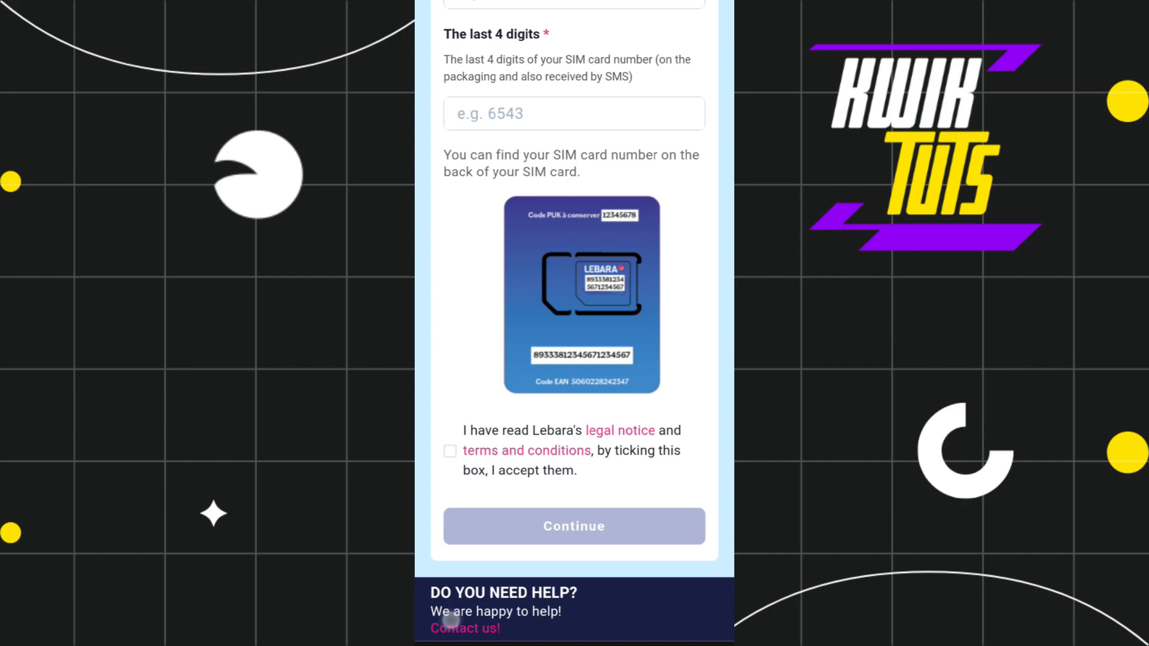
Follow the 'Contact us!' link and scroll down to the FAQ, help section and footer.
left_click(463, 629)
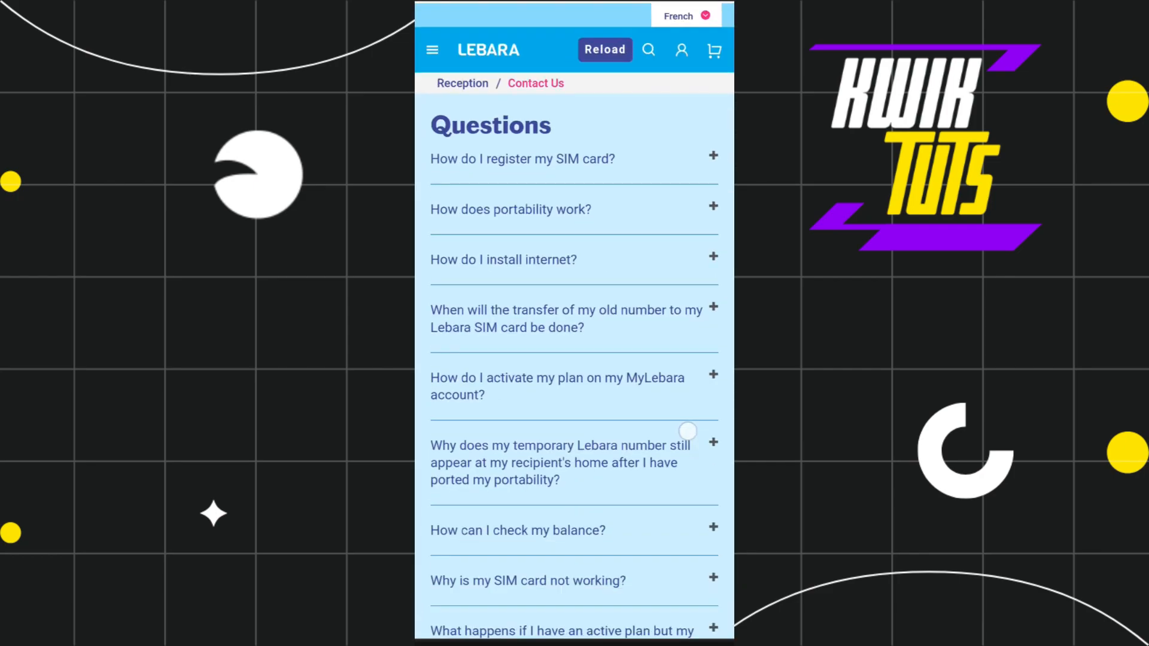
scroll("down", 3)
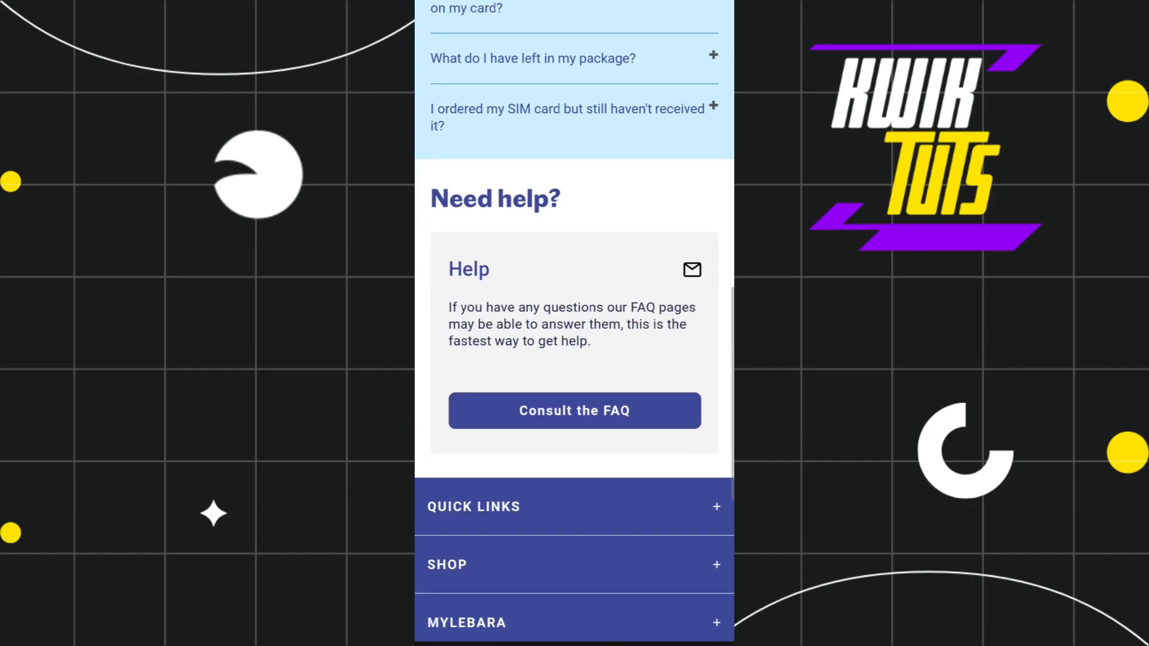
scroll("down", 3)
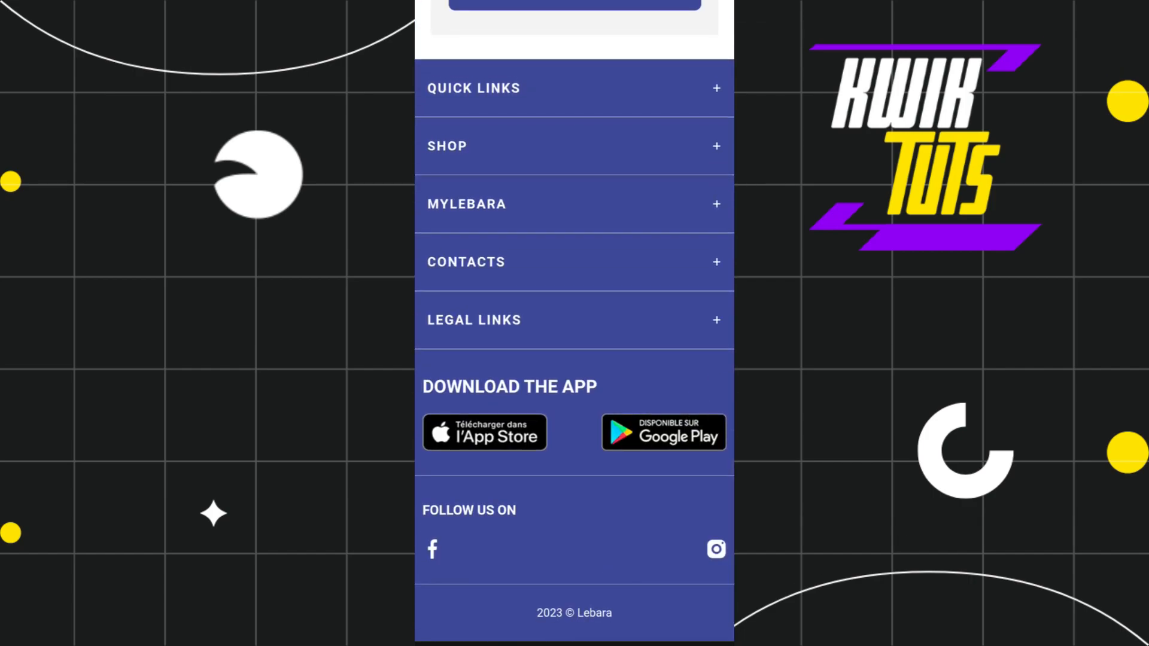